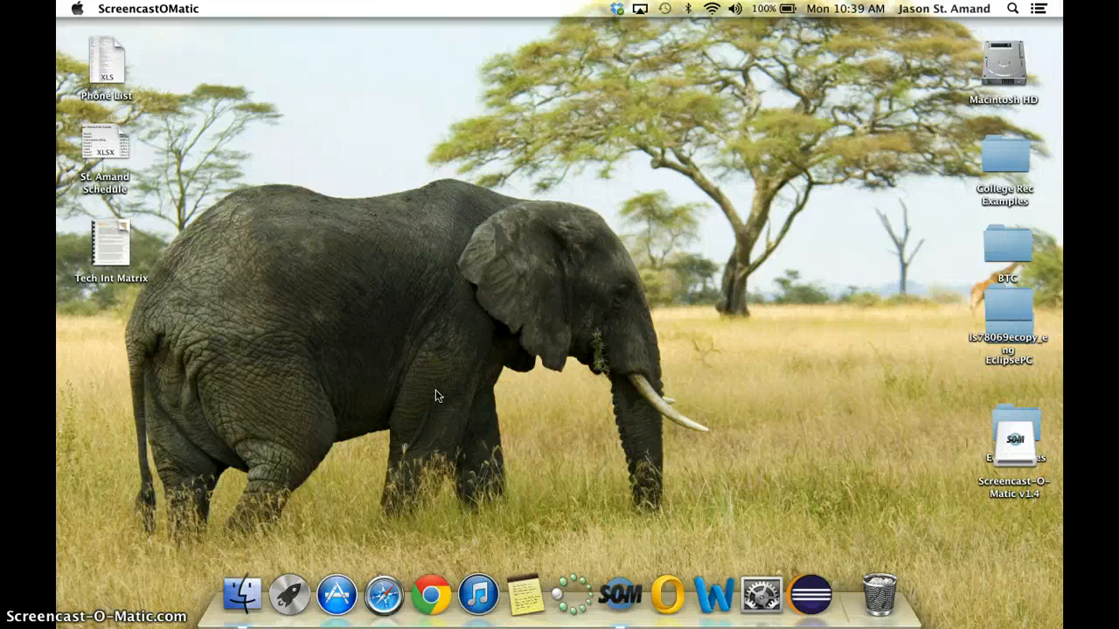
# Step: Launch Safari from the Dock
pyautogui.click(730, 531)
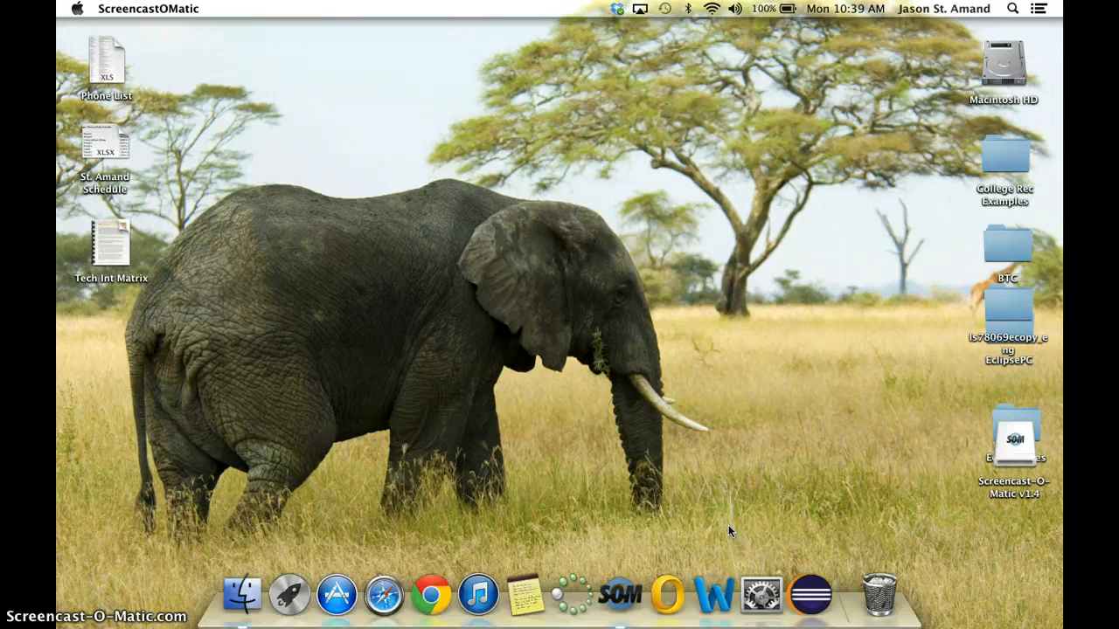
pyautogui.moveTo(623, 594)
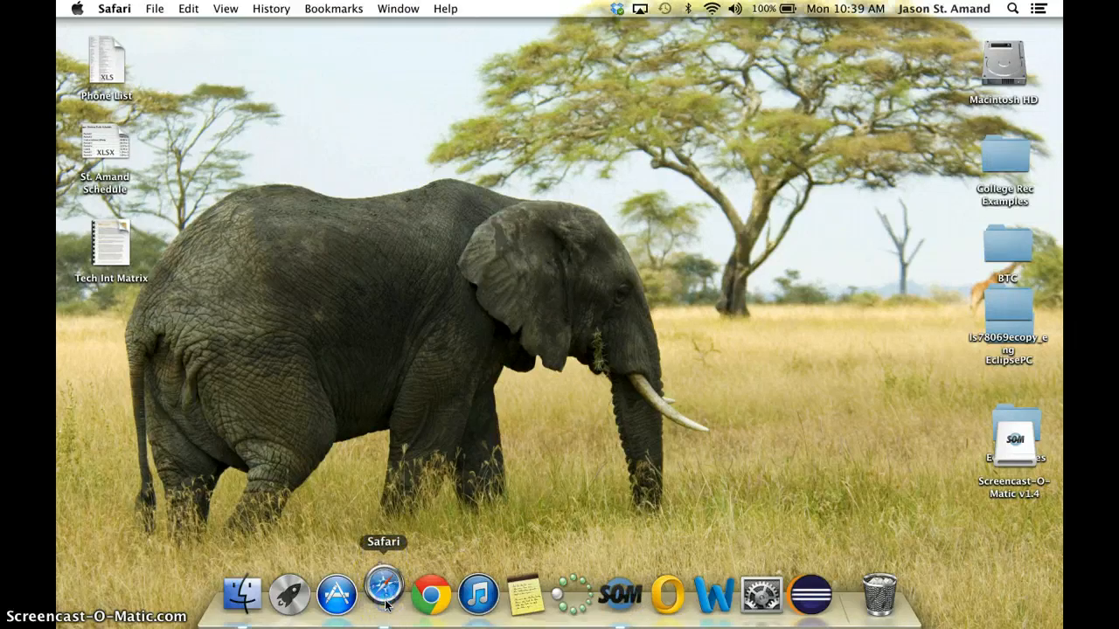
# Step: Sign in via BPS Start's Berkeley Sharepoint Access and open the OneDrive Documents library
pyautogui.click(383, 595)
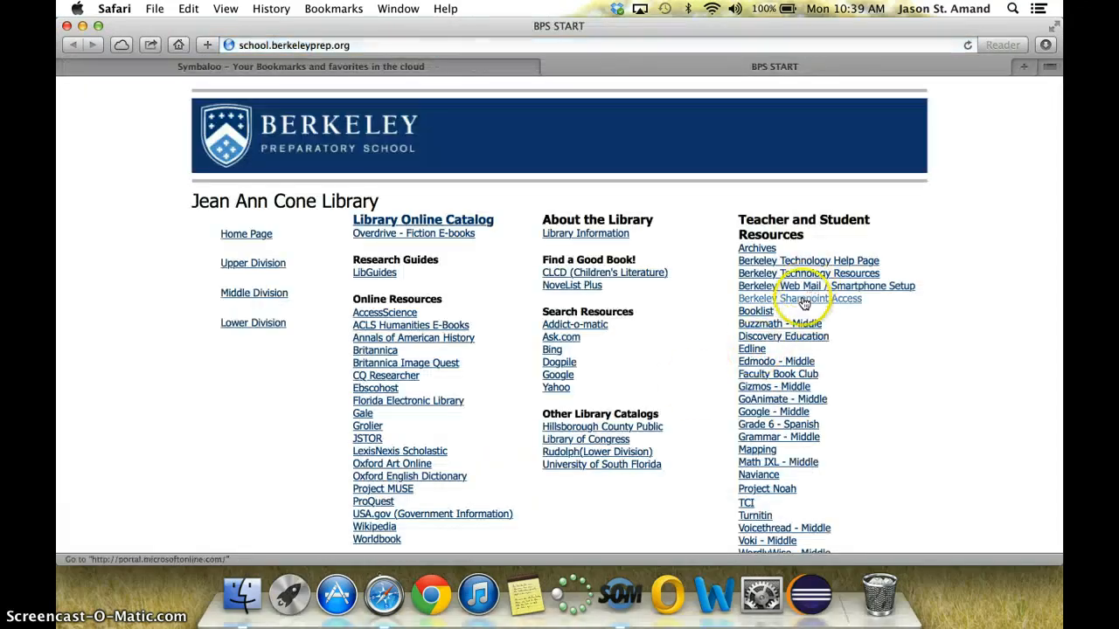
pyautogui.click(778, 286)
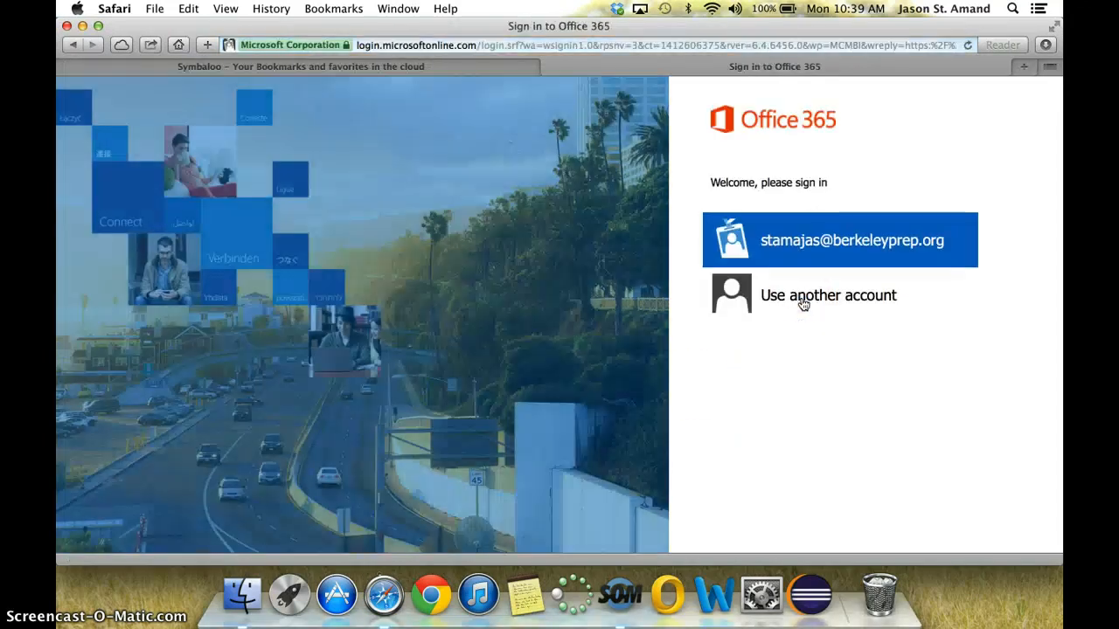
pyautogui.click(839, 240)
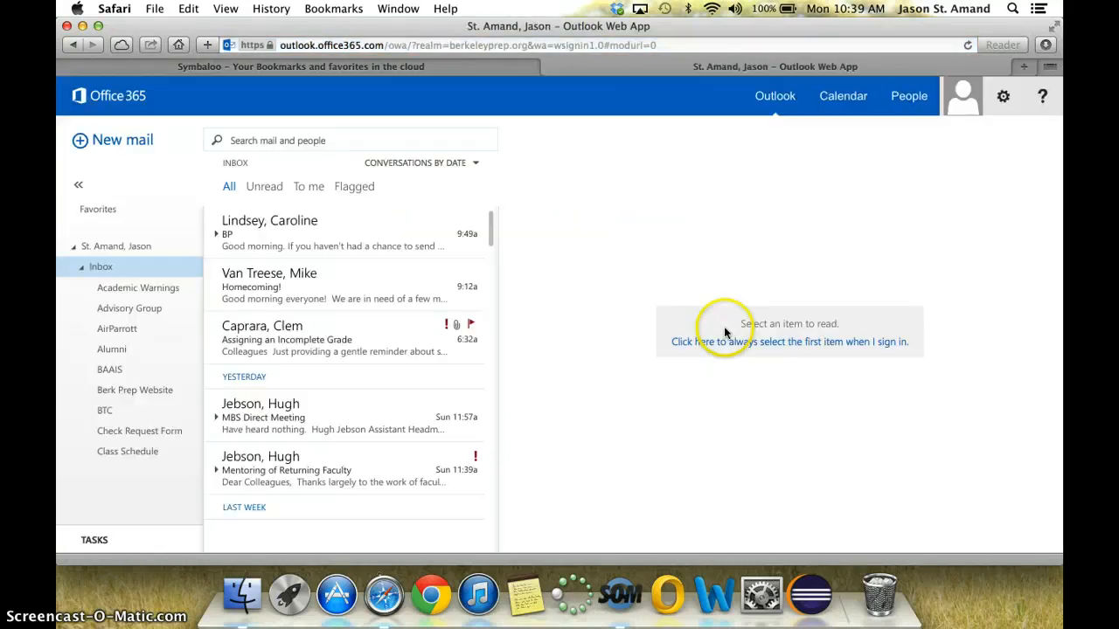
pyautogui.click(707, 96)
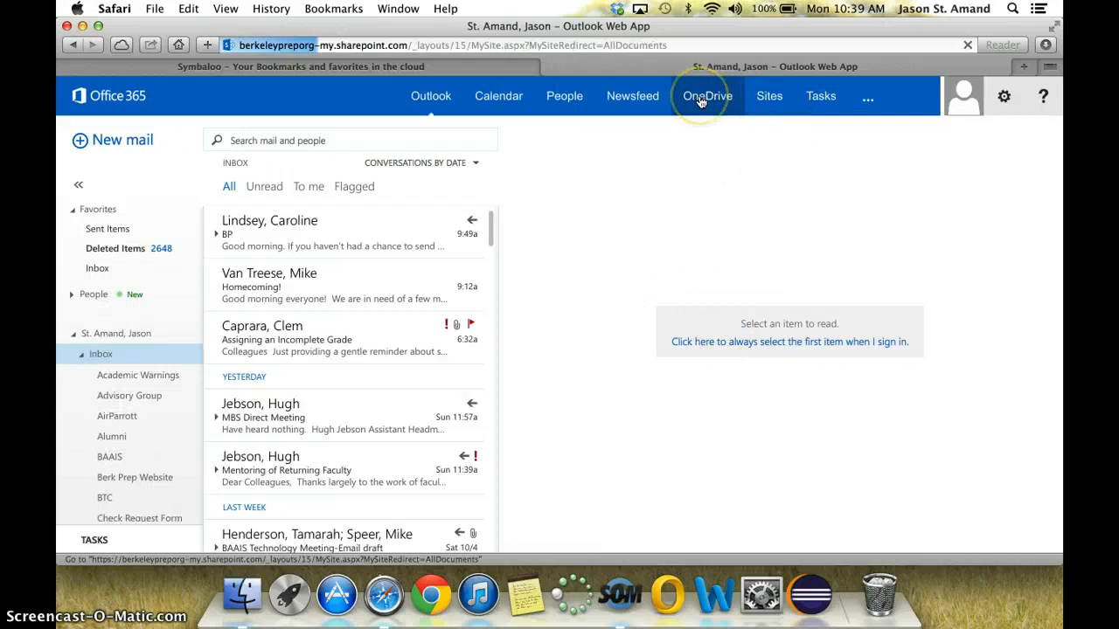
pyautogui.click(706, 96)
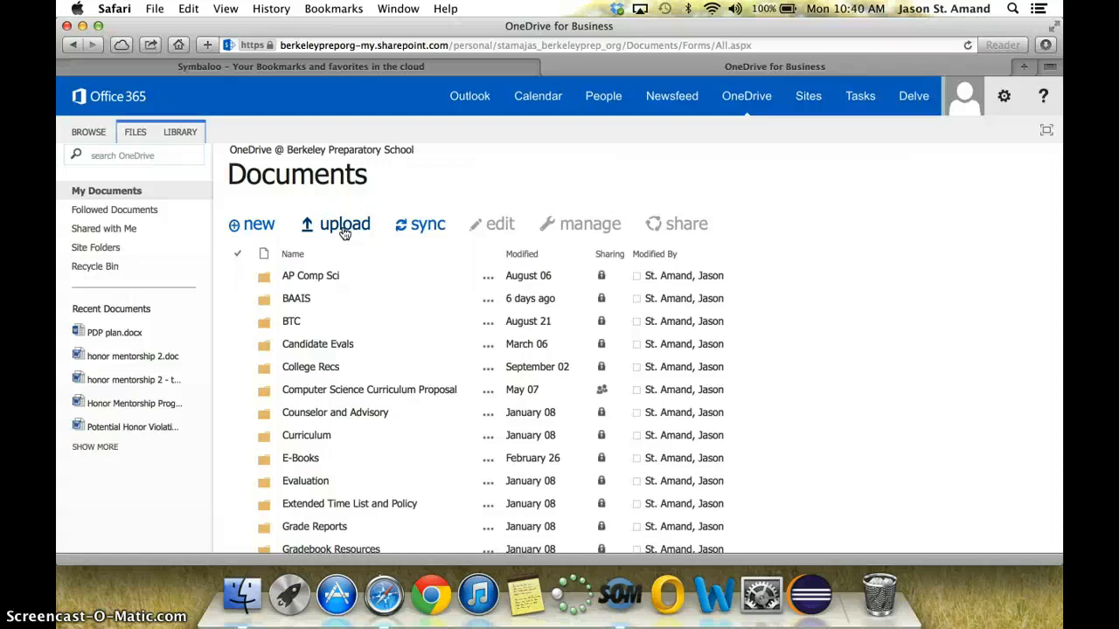
pyautogui.click(344, 224)
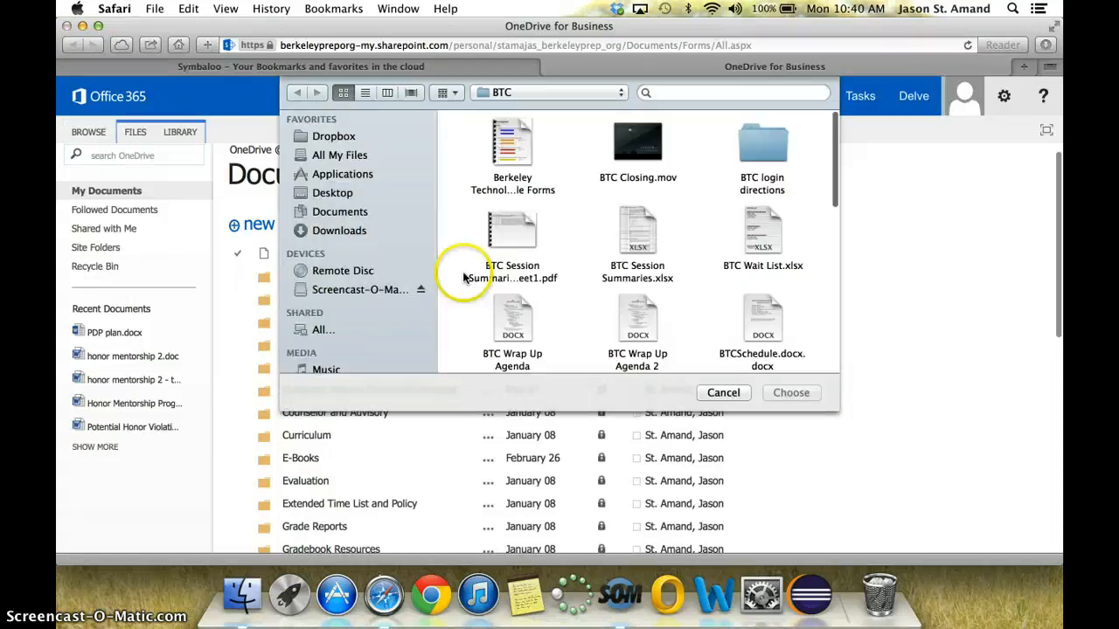
pyautogui.click(333, 192)
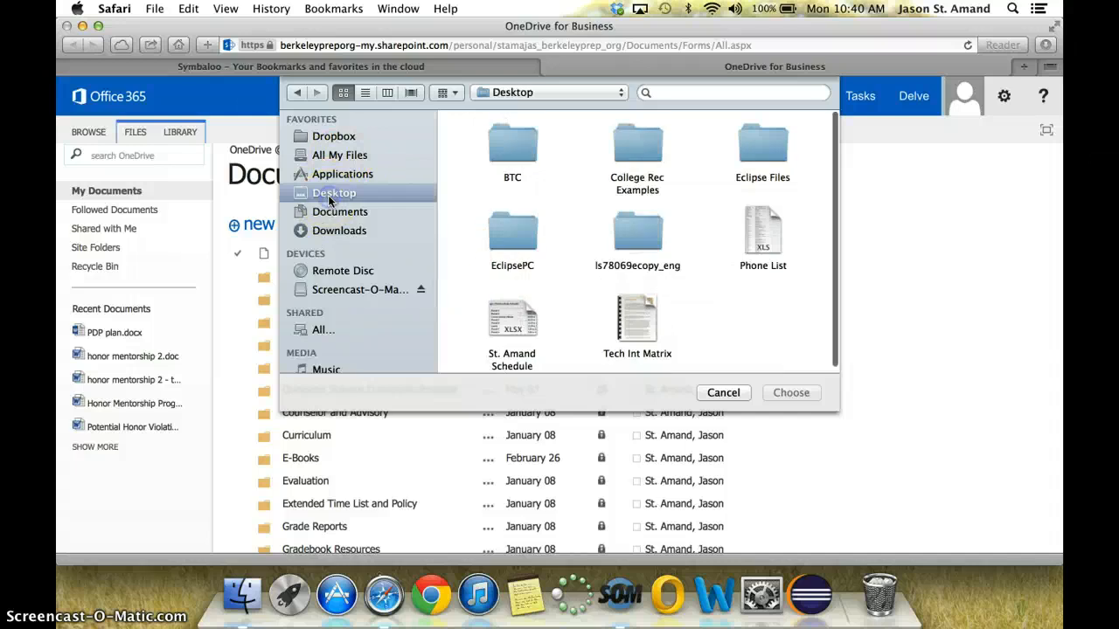
pyautogui.click(512, 149)
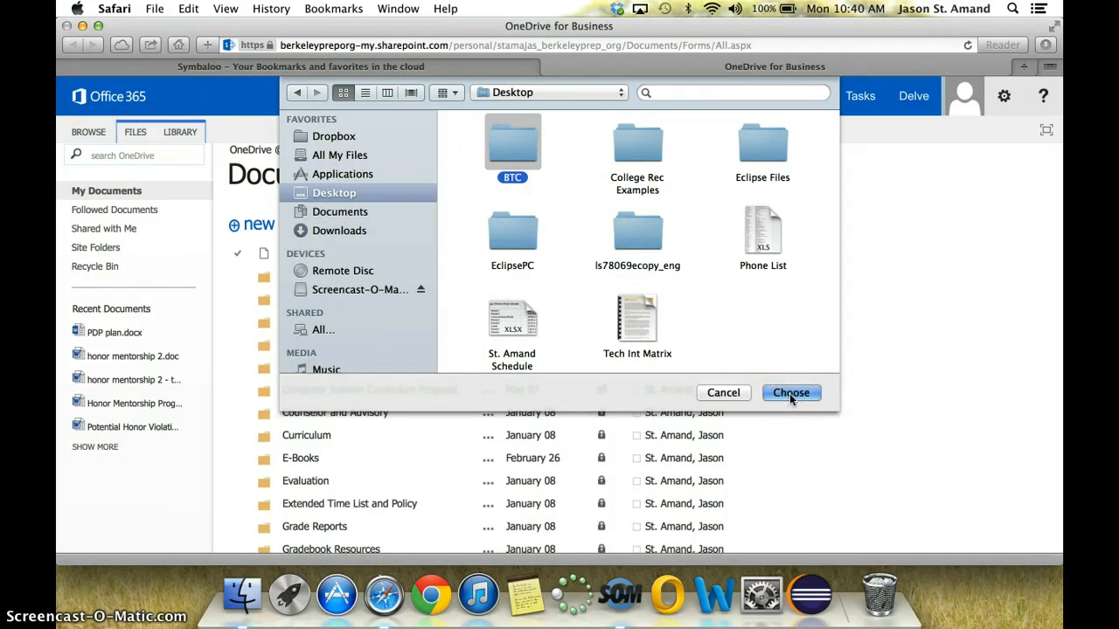
pyautogui.doubleClick(513, 144)
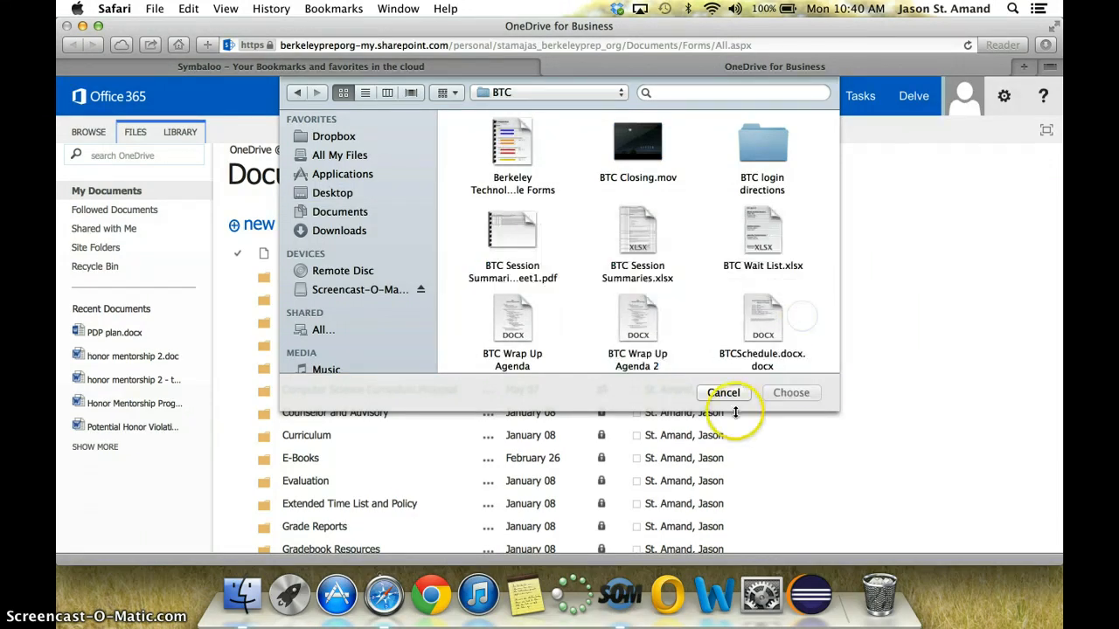
pyautogui.click(723, 393)
pyautogui.write('Y')
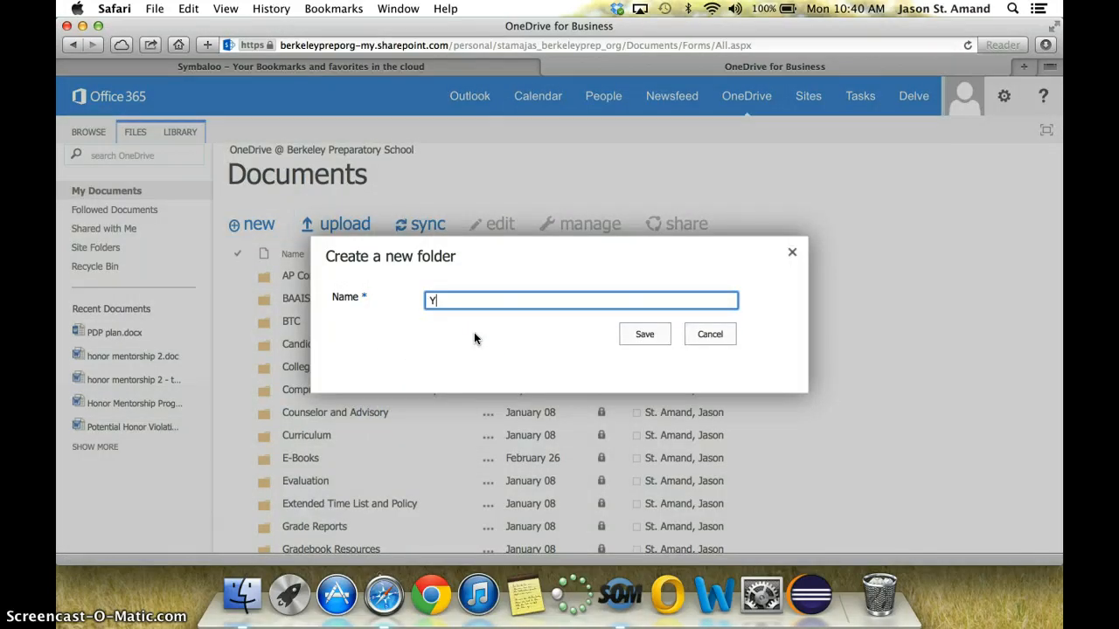
# Step: Save a new folder named 'test' in Documents and open it
pyautogui.write('test')
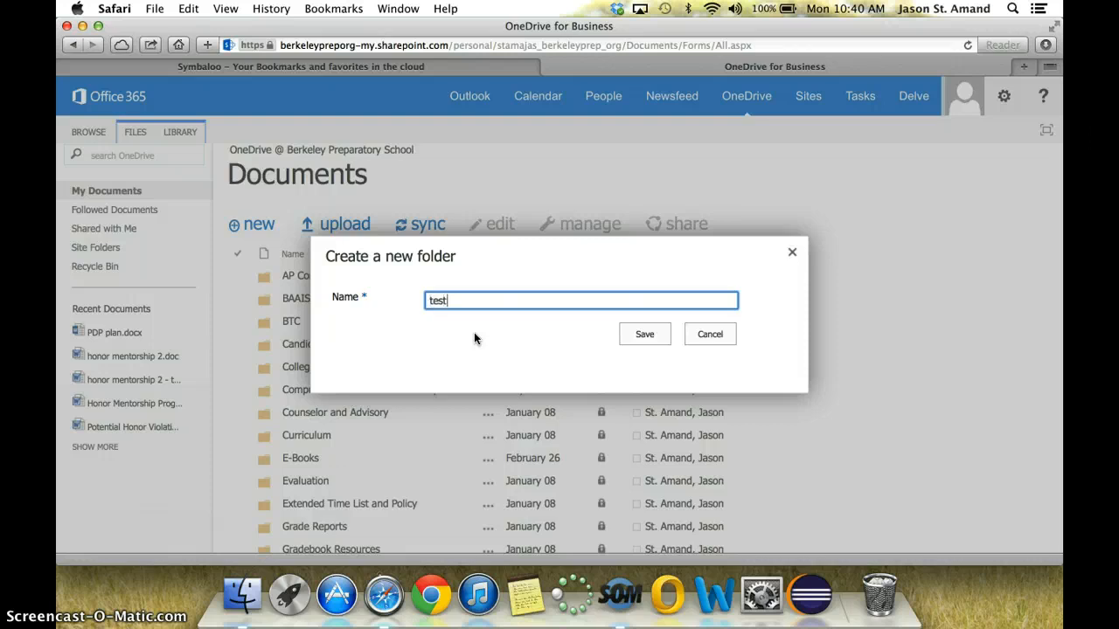
pyautogui.click(644, 334)
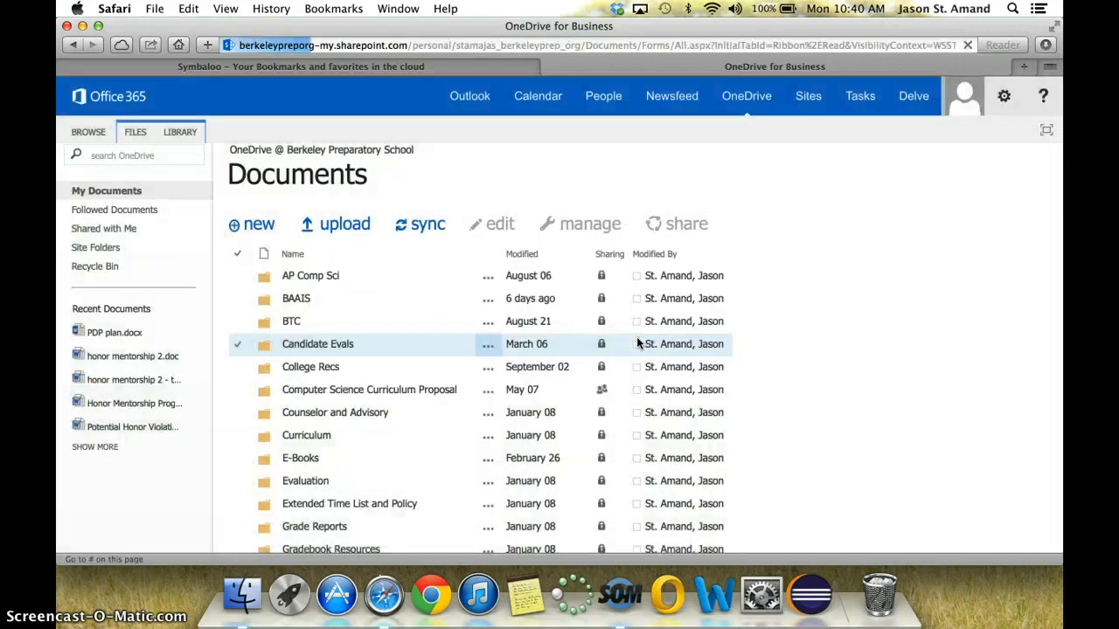
pyautogui.scroll(-3)
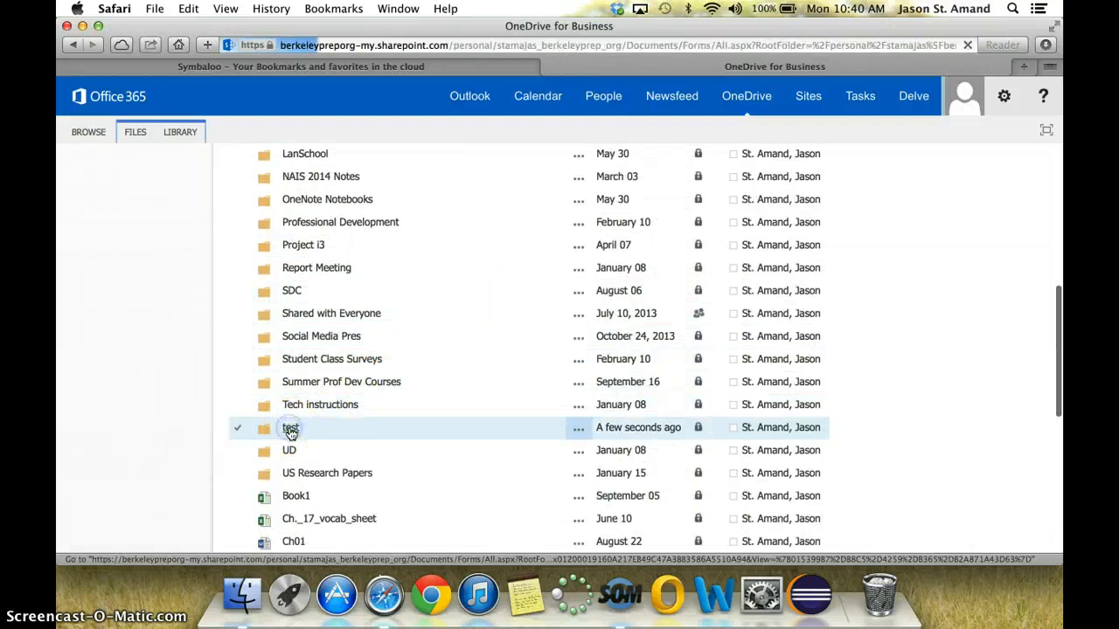
pyautogui.click(290, 428)
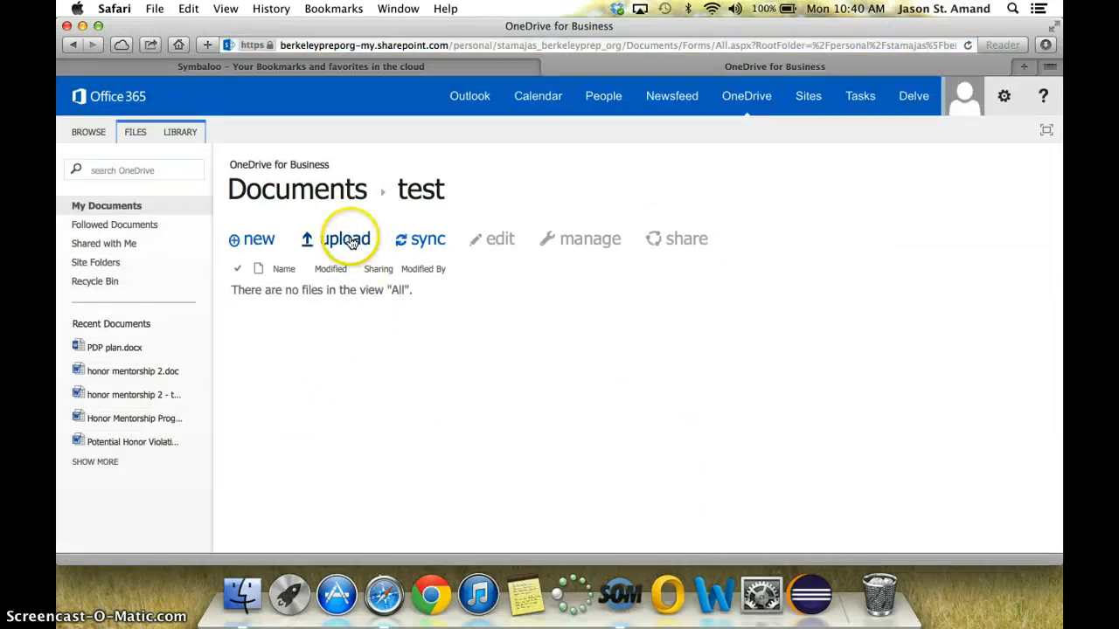
# Step: Upload the six files from the Desktop BTC folder into the test folder
pyautogui.click(347, 239)
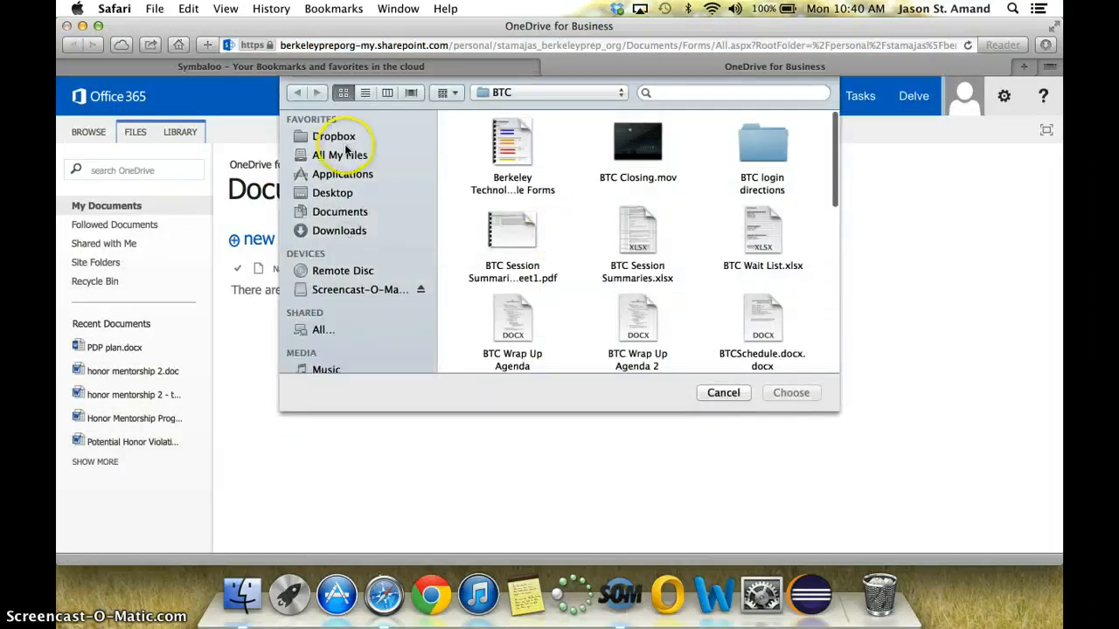
pyautogui.click(333, 193)
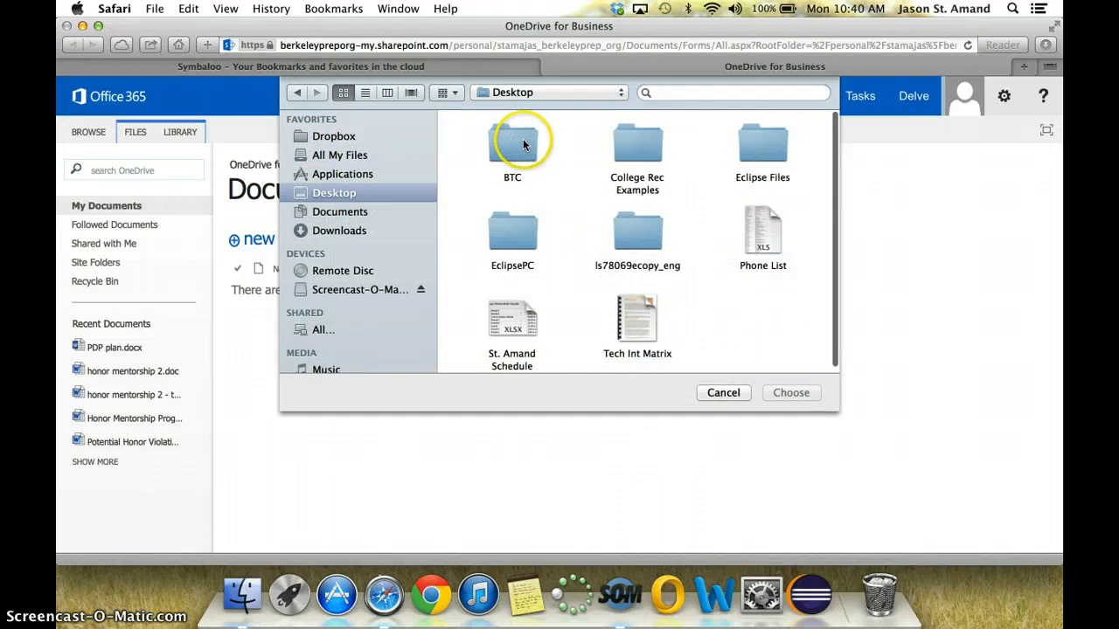
pyautogui.doubleClick(512, 145)
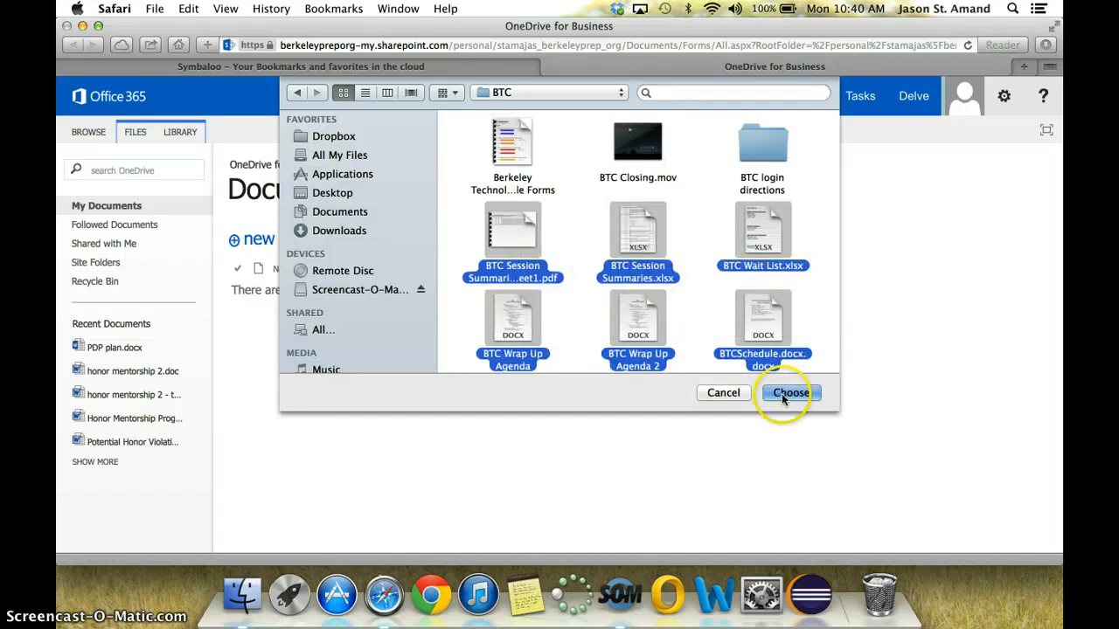
pyautogui.click(789, 393)
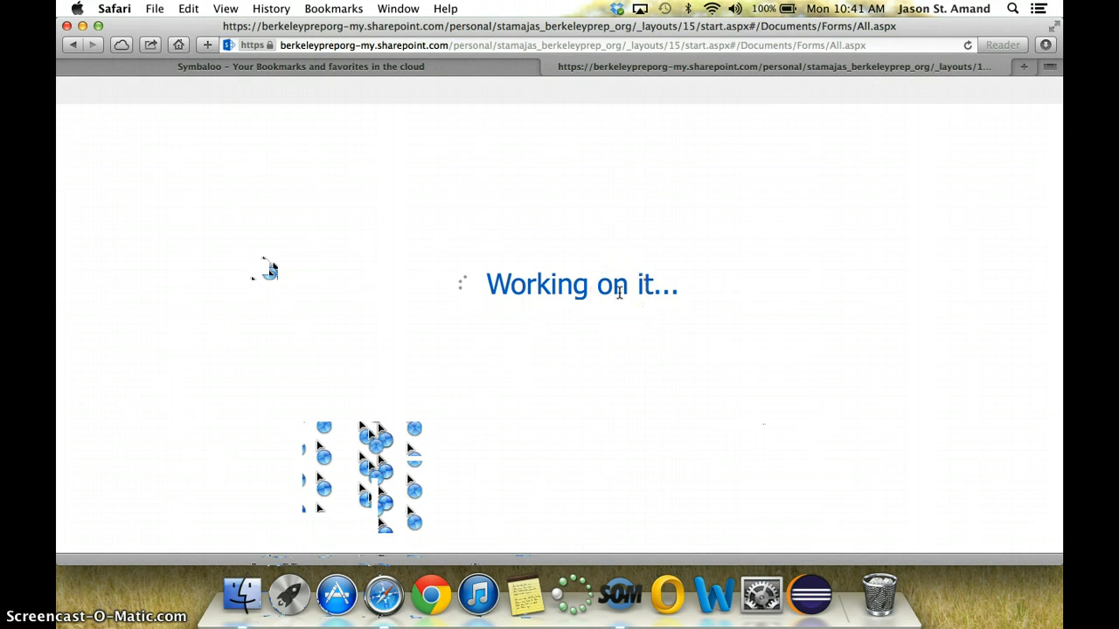
pyautogui.moveTo(599, 373)
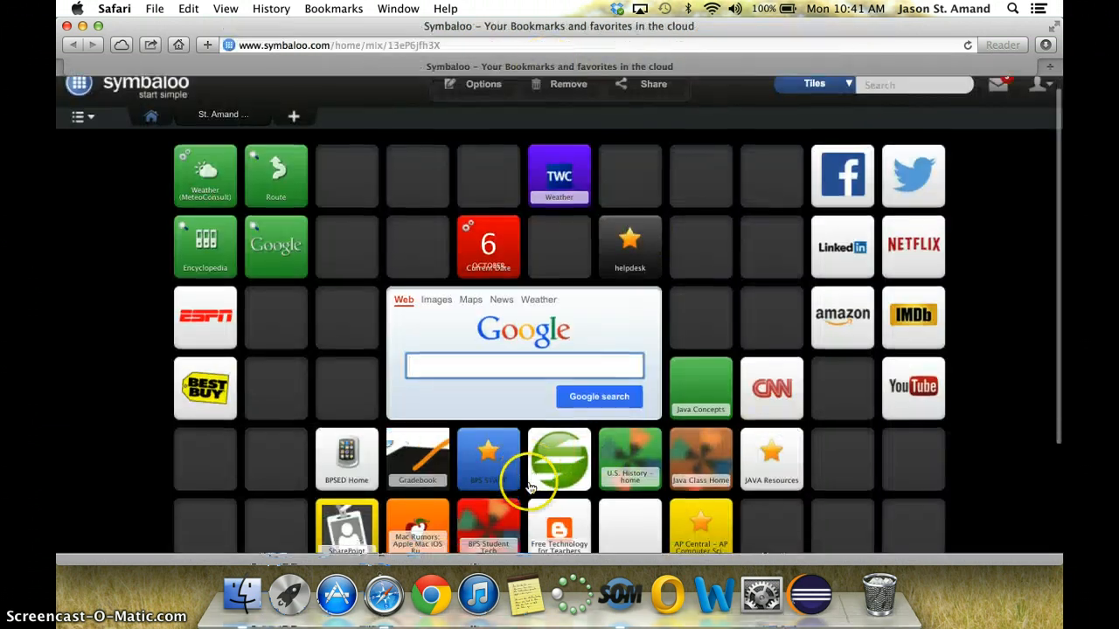
# Step: Return to OneDrive via BPS Start and Berkeley Sharepoint Access, scrolling to the test folder
pyautogui.click(559, 459)
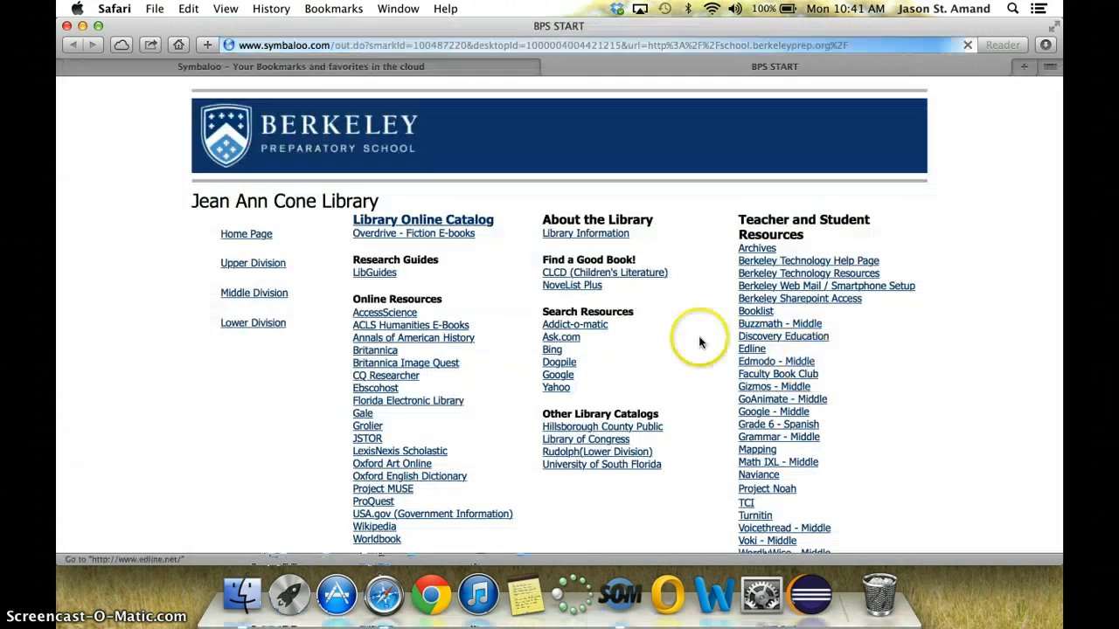
pyautogui.click(799, 298)
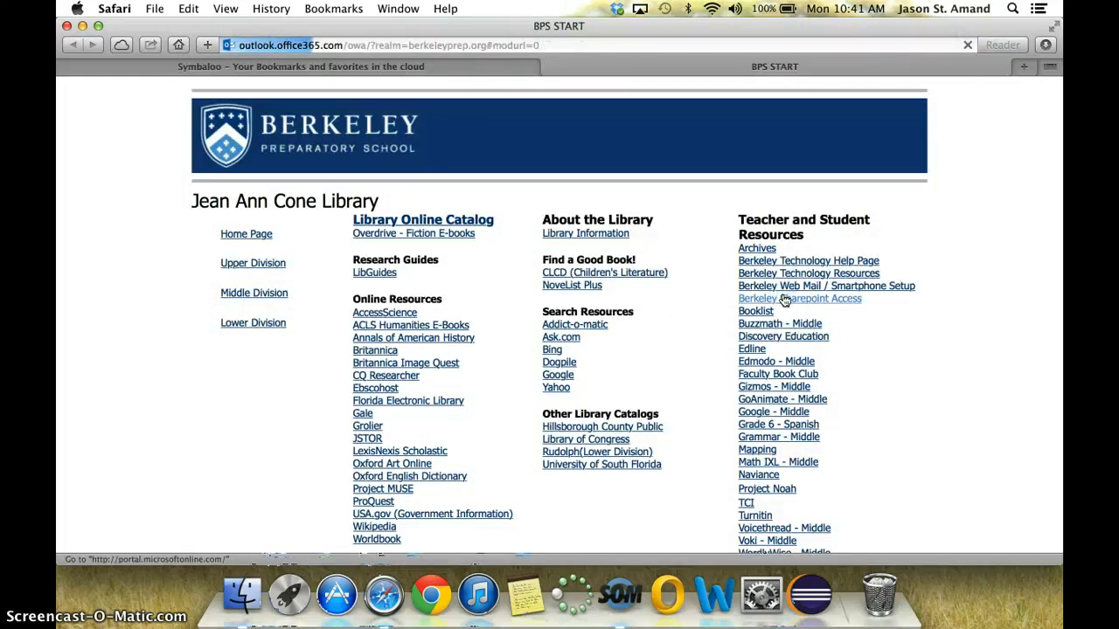
pyautogui.click(797, 286)
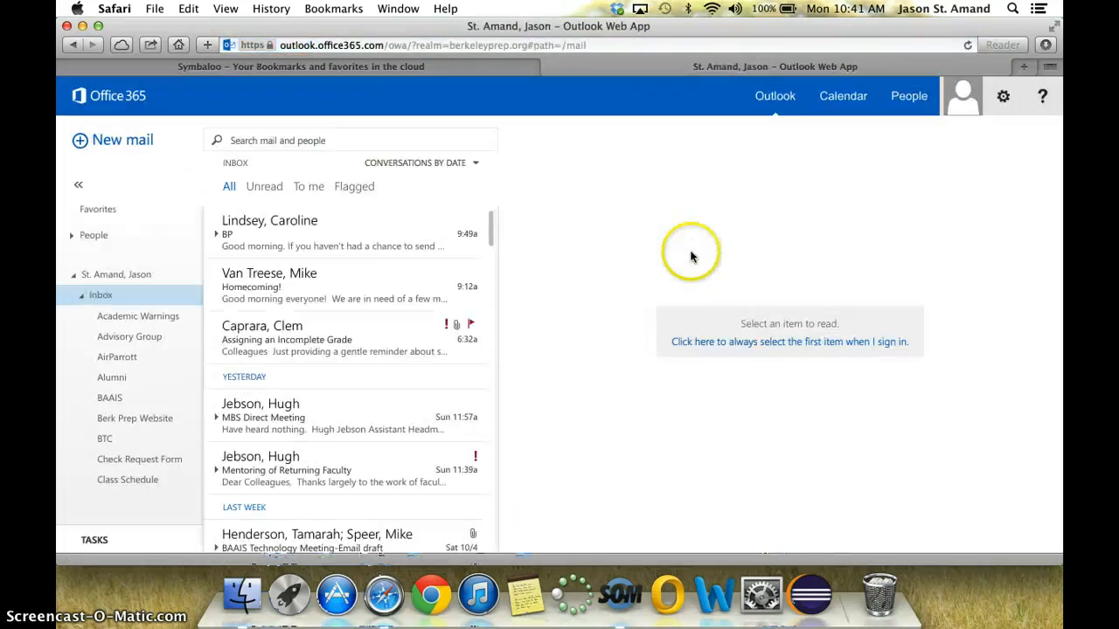
pyautogui.click(746, 96)
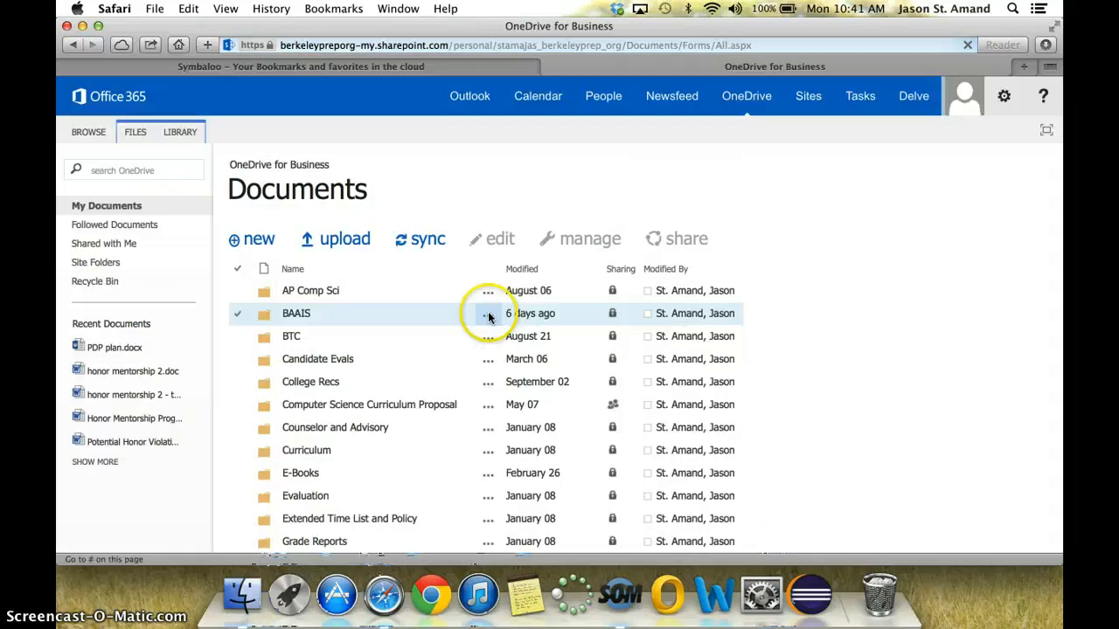
pyautogui.scroll(-3)
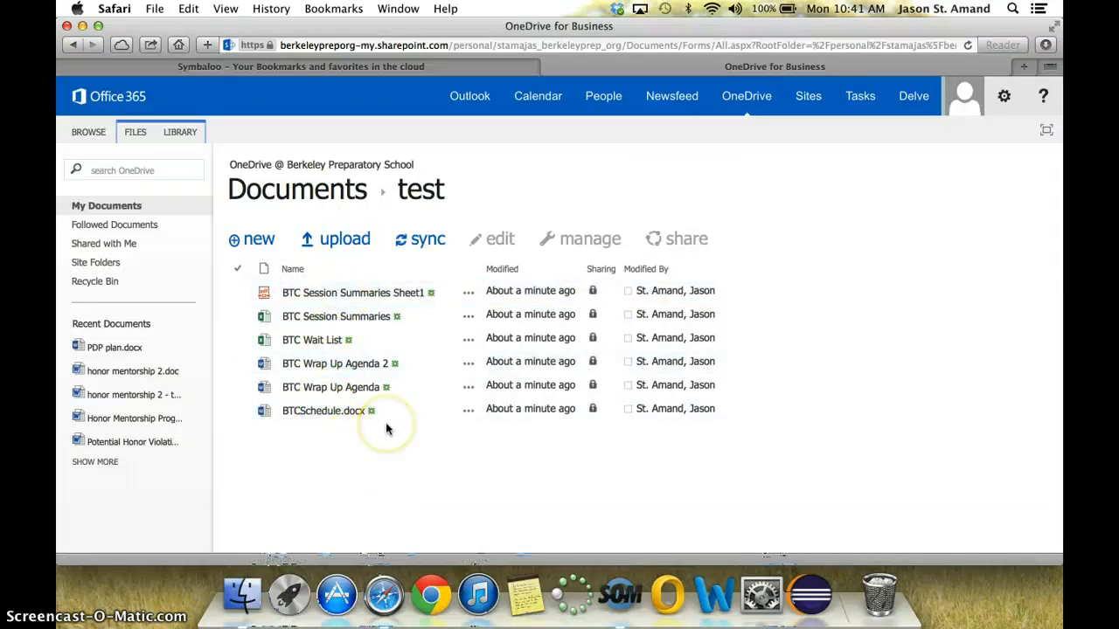
pyautogui.moveTo(389, 428)
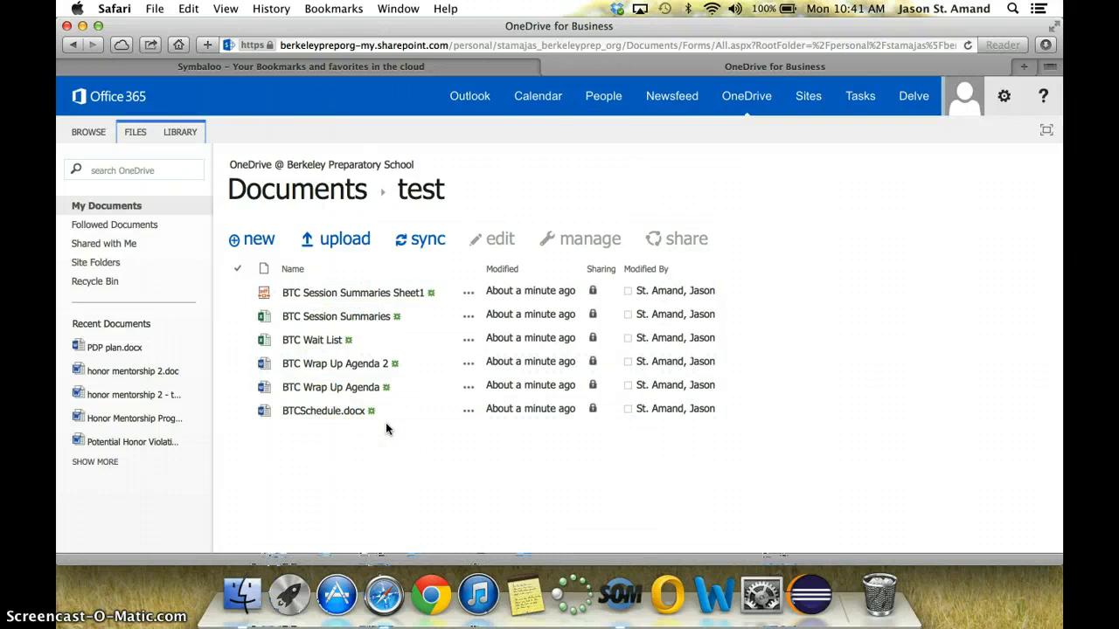